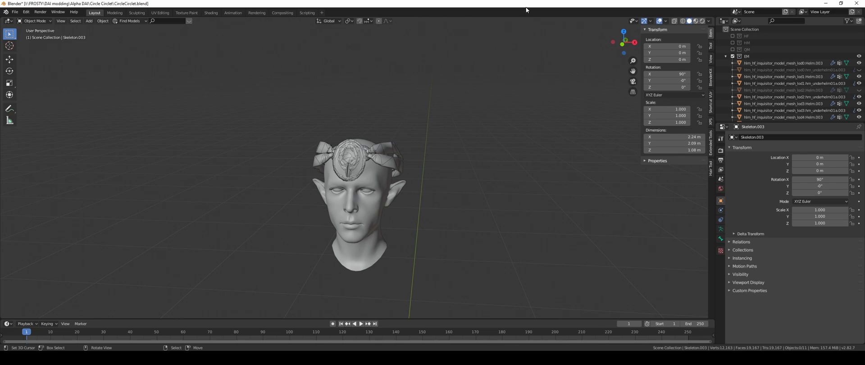
mouse_move(555, 122)
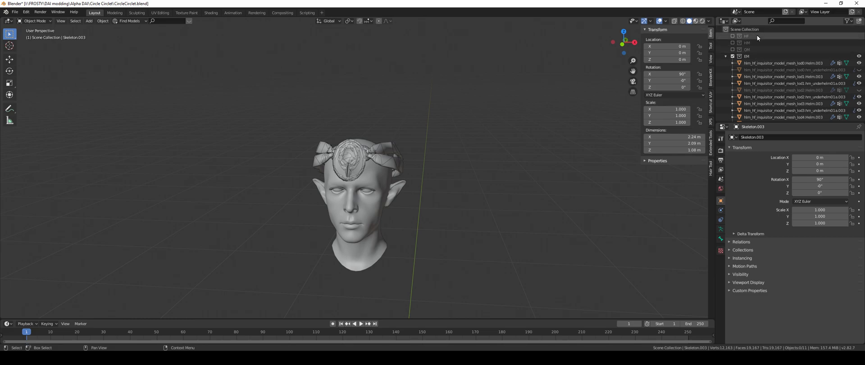
mouse_move(397, 150)
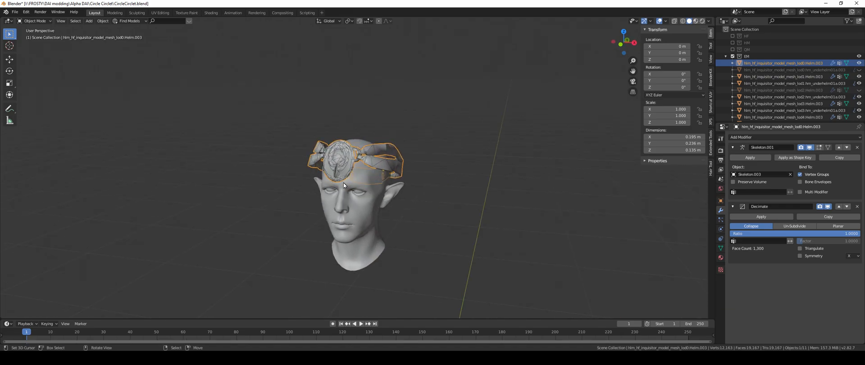
mouse_move(407, 193)
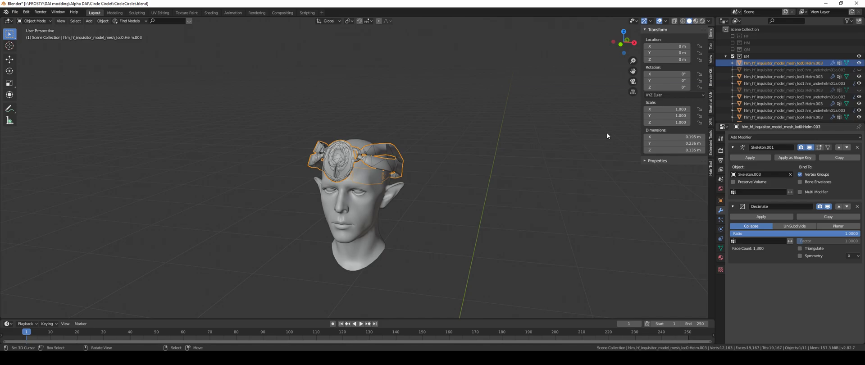
mouse_move(611, 133)
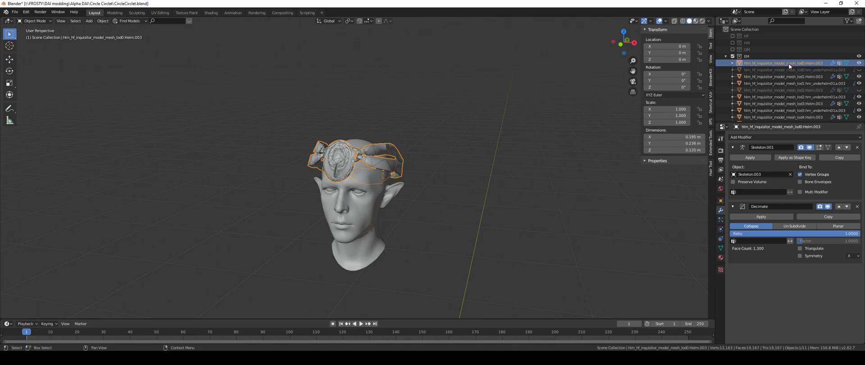
Select the lod1 Helm.003 and set its Decimate ratio to 0.8, giving 1,040 faces.
click(789, 70)
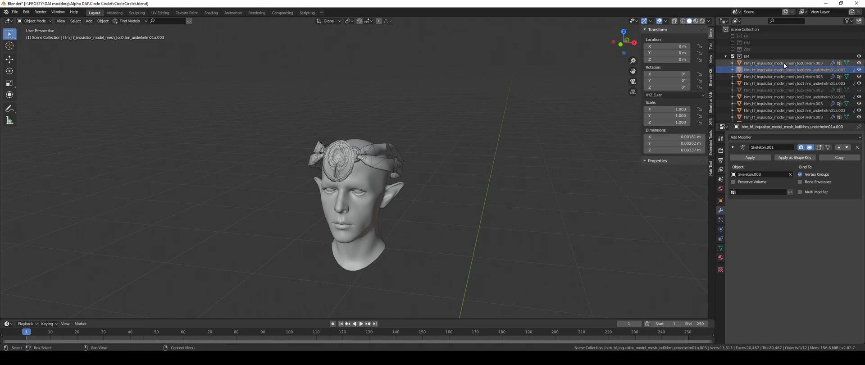
click(780, 63)
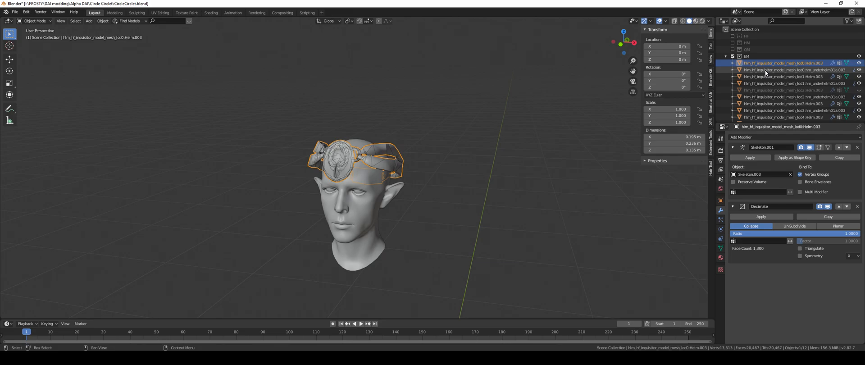
mouse_move(788, 69)
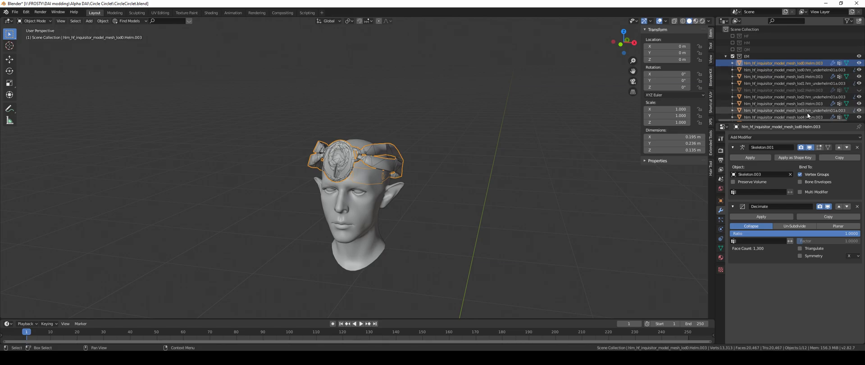
click(789, 69)
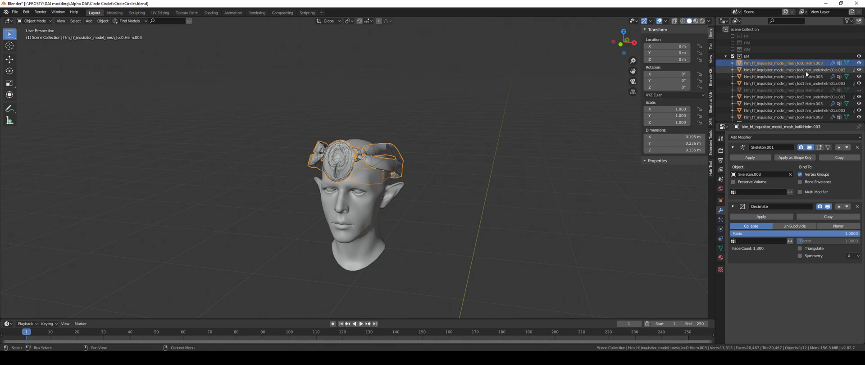
click(783, 69)
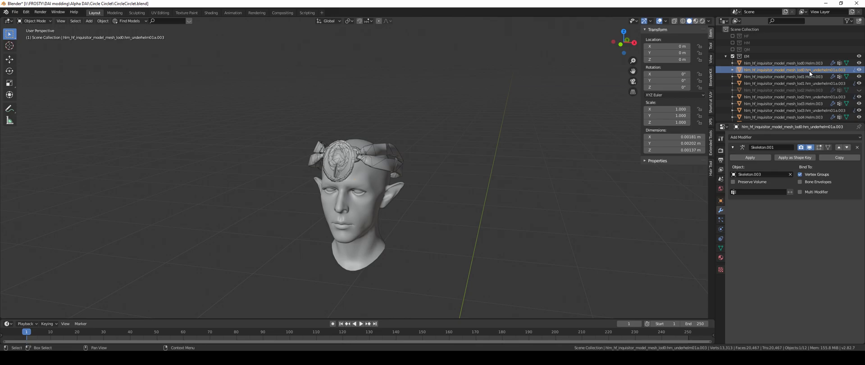
click(780, 63)
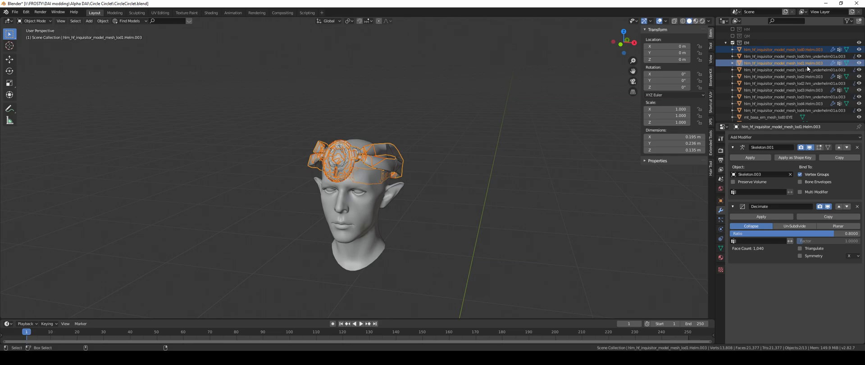
Link the lod0 helm's materials onto the other helm LOD meshes with Ctrl+L.
click(778, 104)
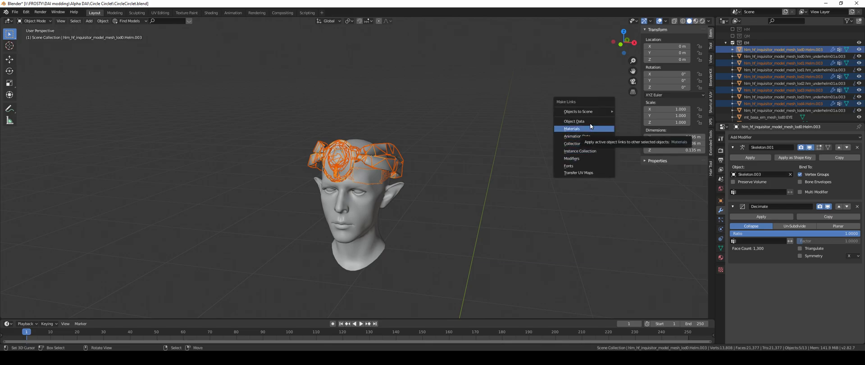
click(571, 128)
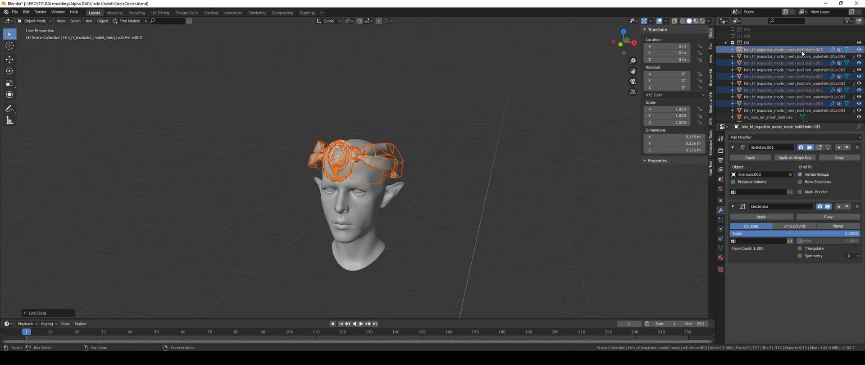
click(779, 63)
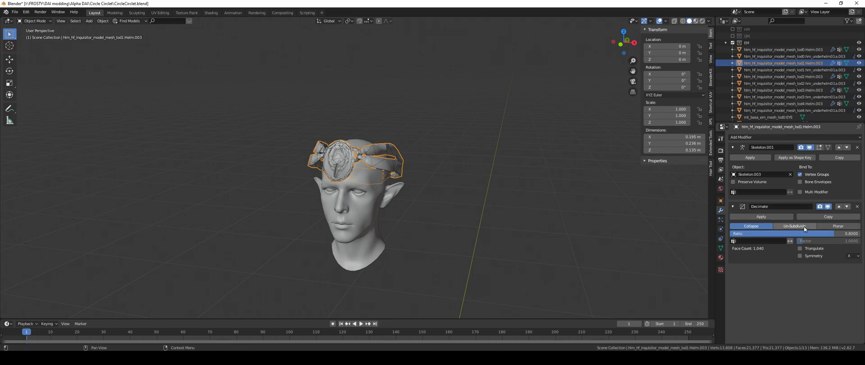
mouse_move(794, 233)
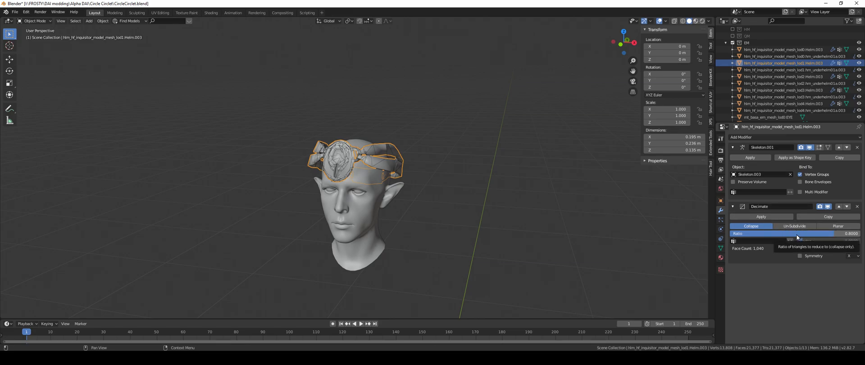
Inspect the lod2 and lod3 helm Decimate settings, then hide the lower-detail LODs.
click(778, 76)
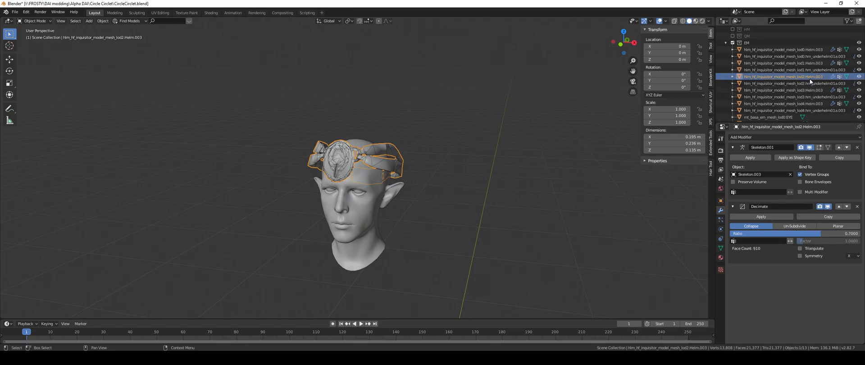
click(783, 89)
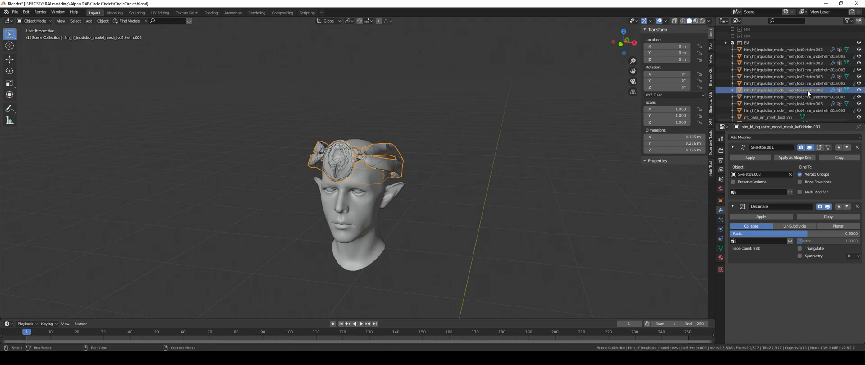
click(783, 104)
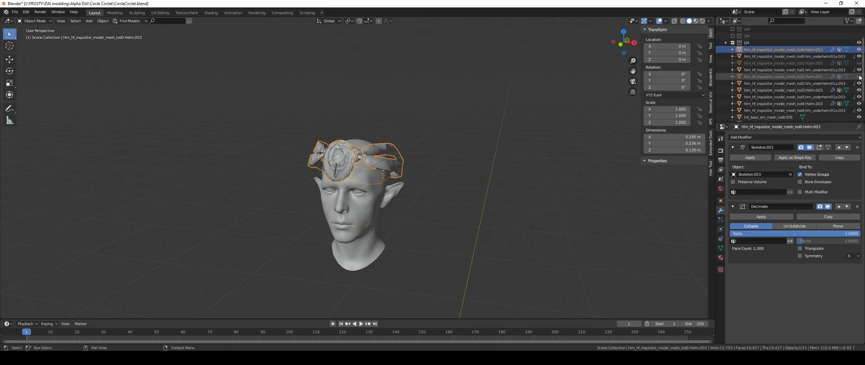
click(857, 76)
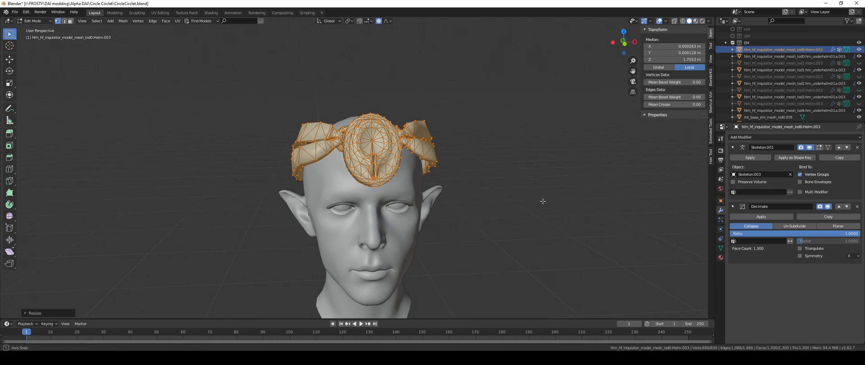
Scale the lod0 circlet vertices to fit the elf head, then return to Object Mode.
drag(386, 192, 508, 232)
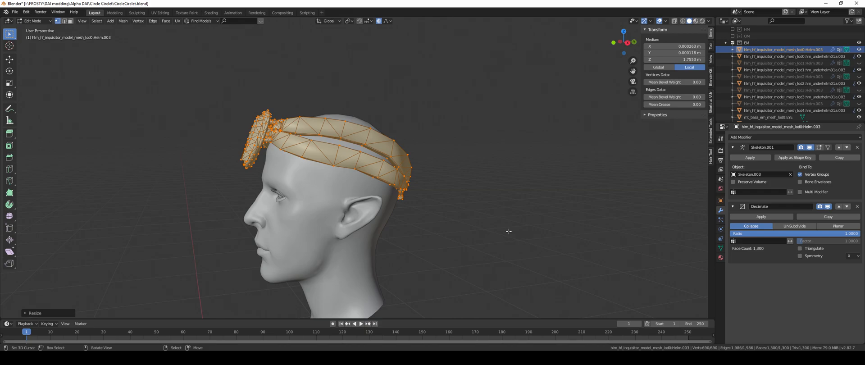
mouse_move(408, 161)
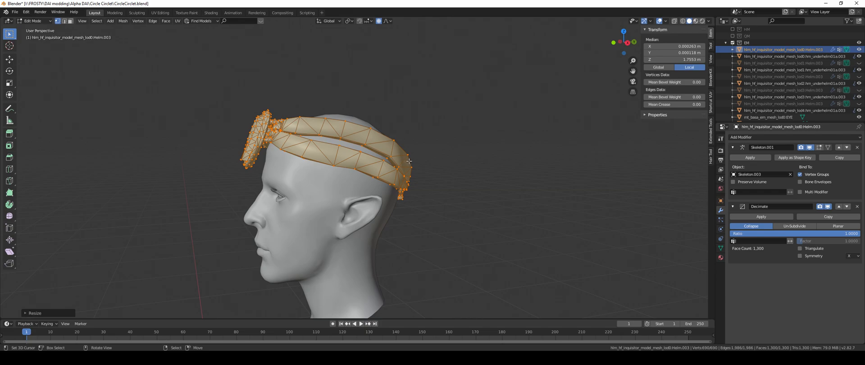
mouse_move(408, 163)
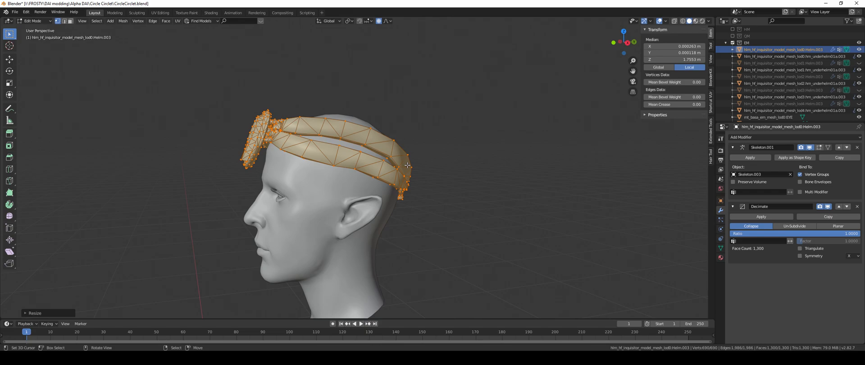
drag(408, 165, 540, 155)
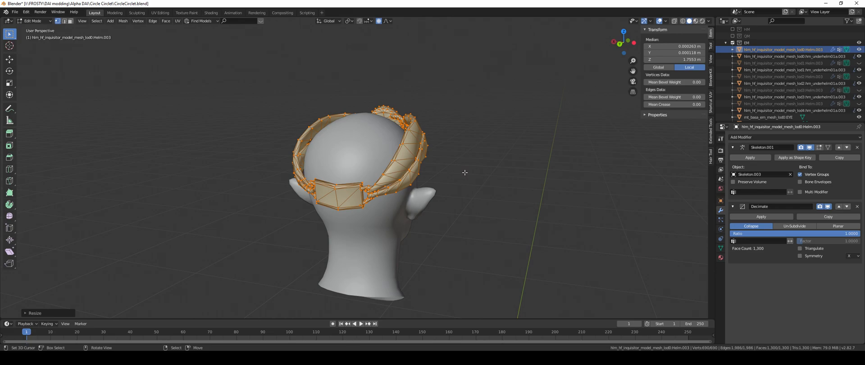
mouse_move(555, 178)
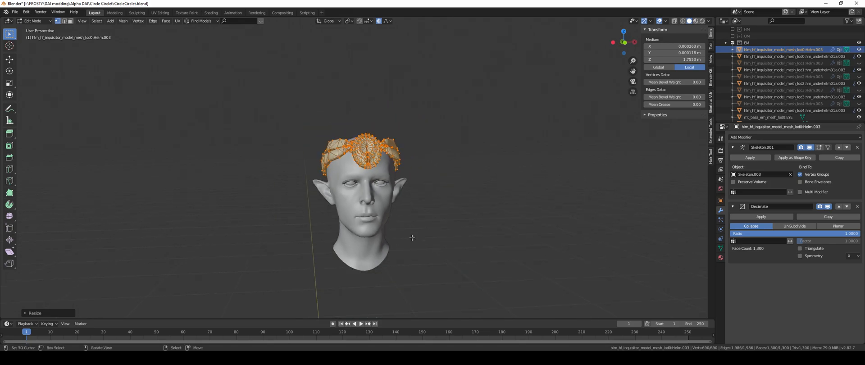
mouse_move(434, 217)
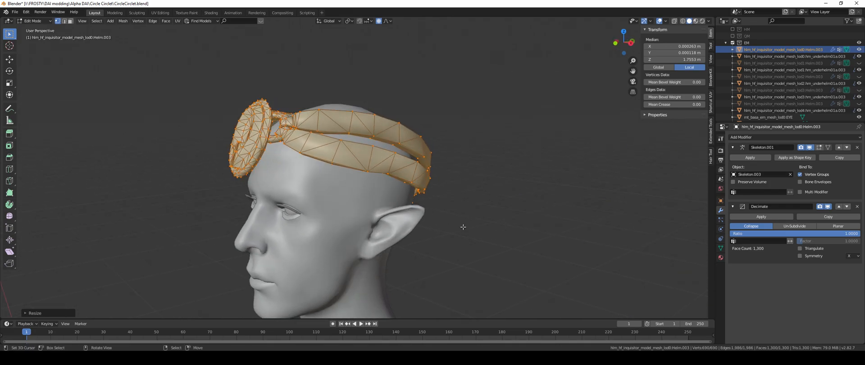
drag(462, 226, 411, 202)
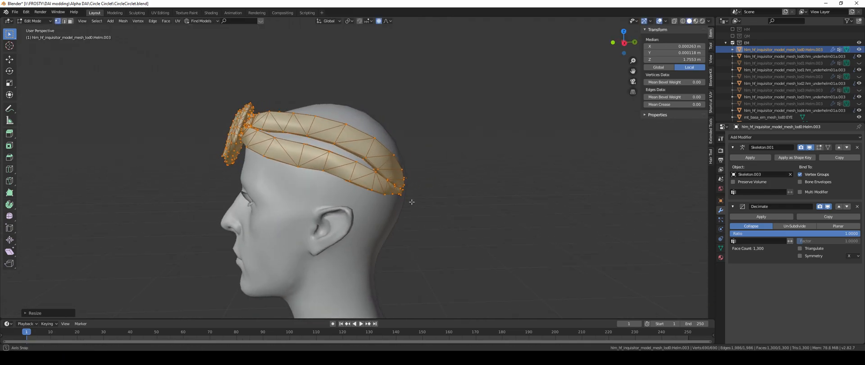
key(s)
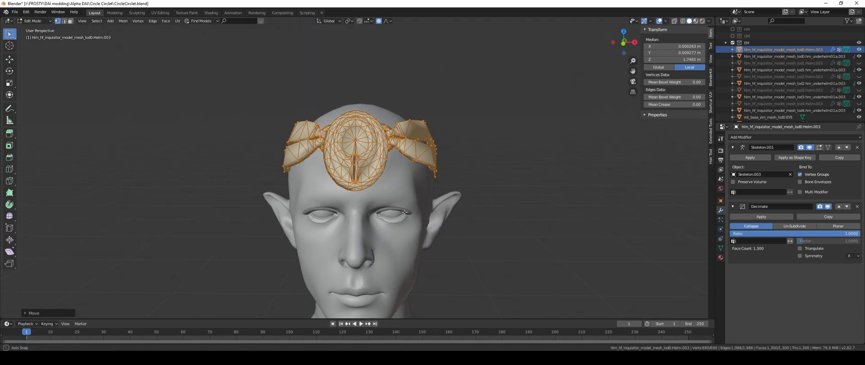
key(Tab)
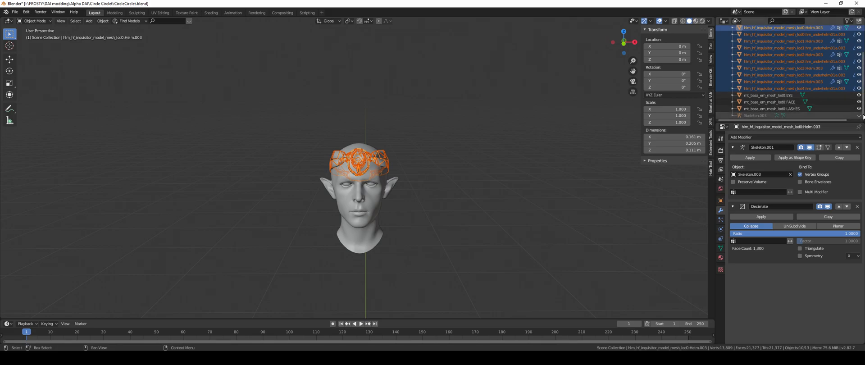
Unhide Skeleton.003 and select the hlm_hf_inquisitor_model_mesh_lod0 Helm object.
click(755, 115)
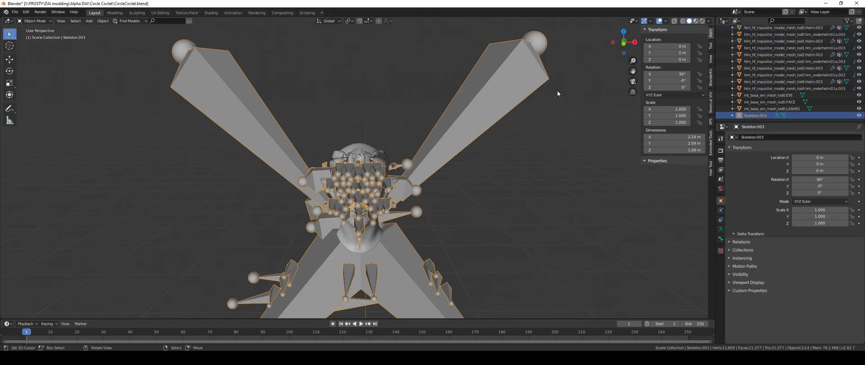
mouse_move(539, 59)
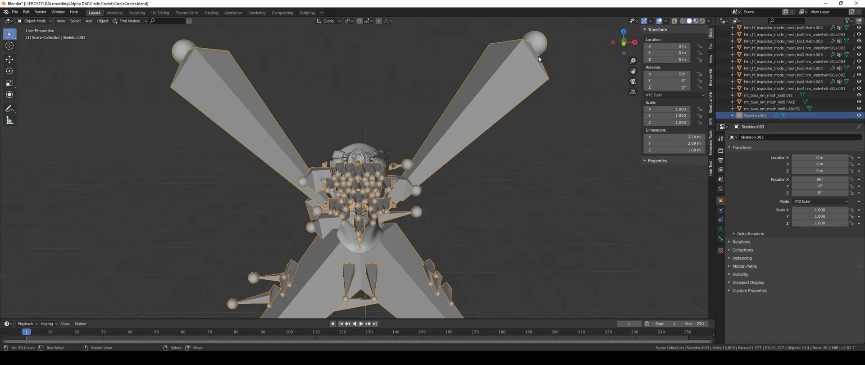
click(783, 27)
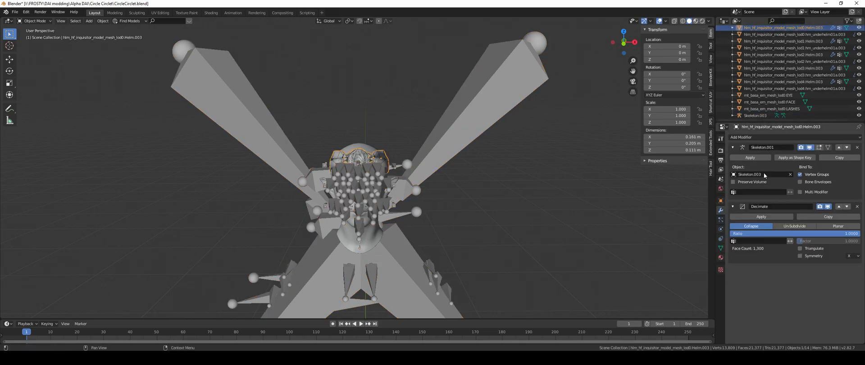
mouse_move(761, 174)
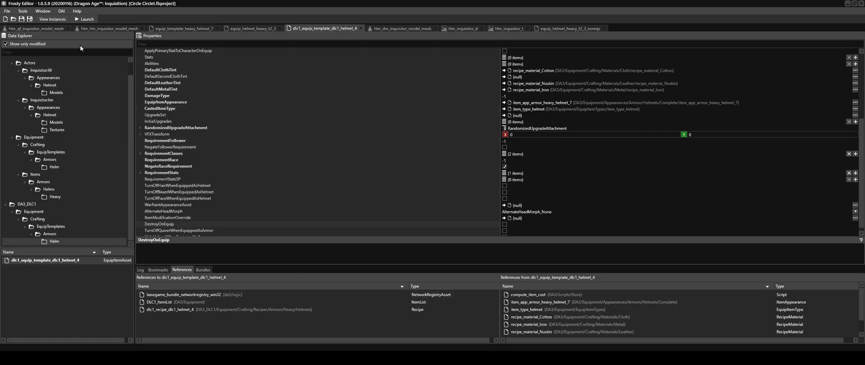
Filter all assets by 'inquisitor_model_mesh' and open hlm_em_inquisitor_model_mesh.
click(35, 28)
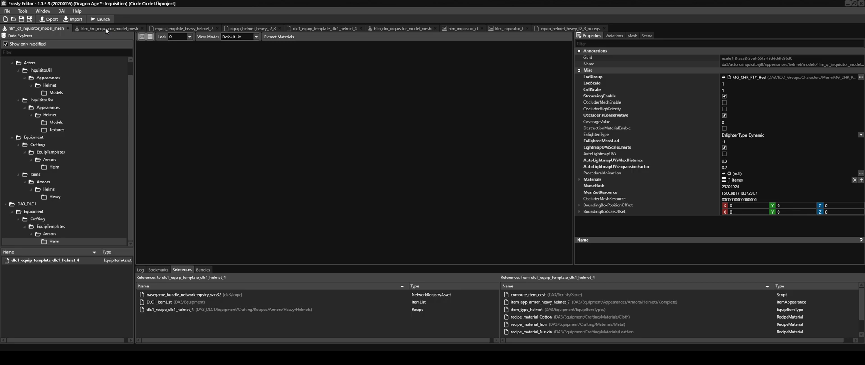
mouse_move(260, 108)
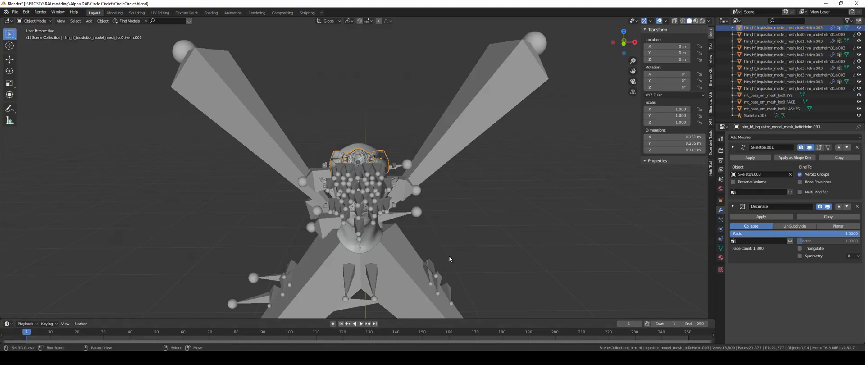
mouse_move(517, 281)
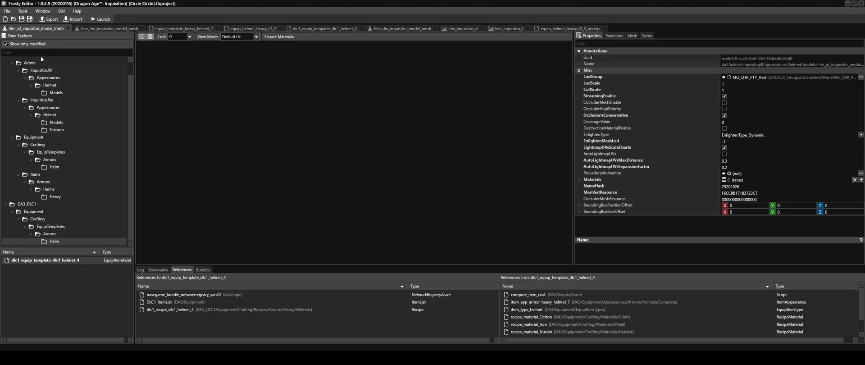
click(56, 121)
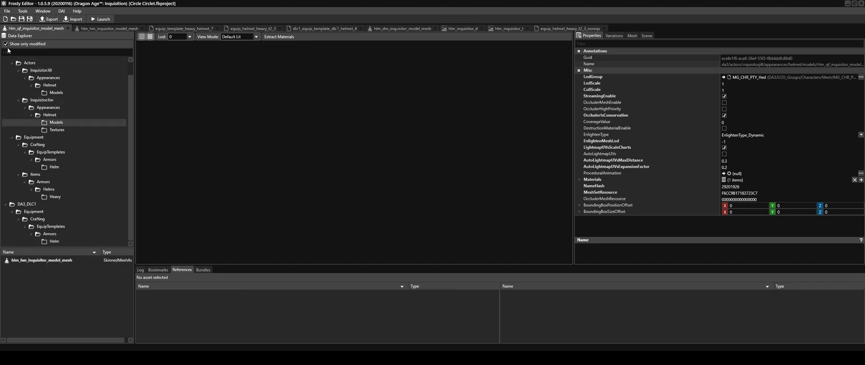
mouse_move(39, 54)
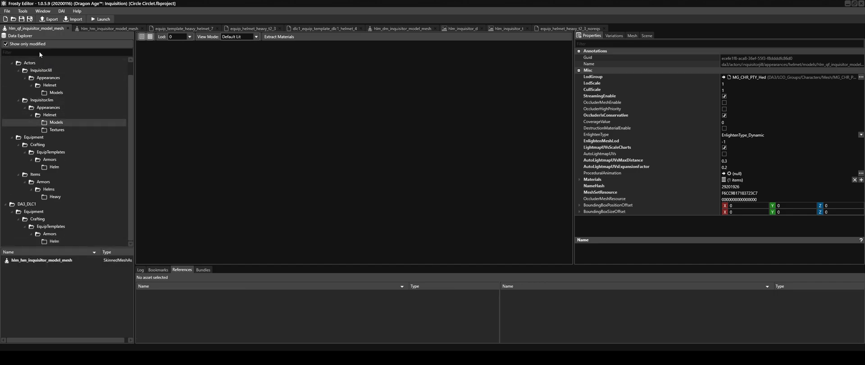
click(5, 44)
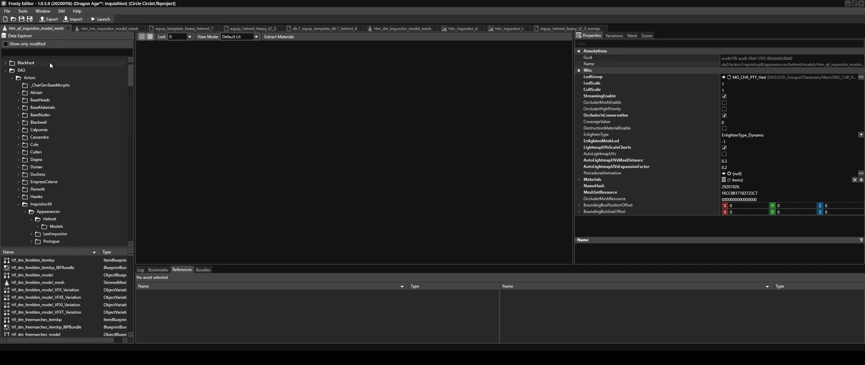
text(inquisitor)
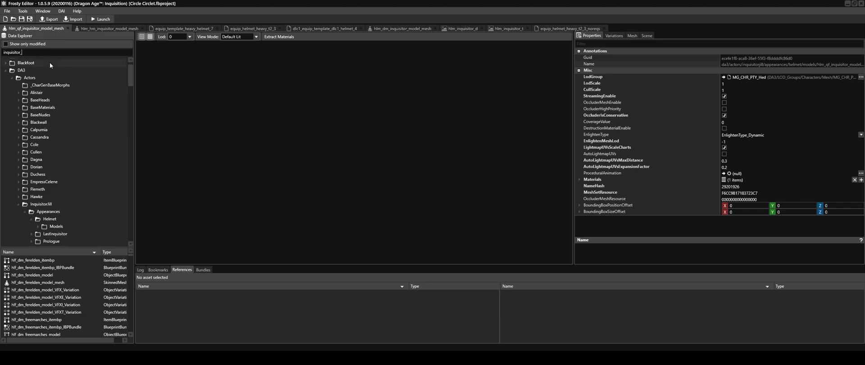
text(_model_mesh)
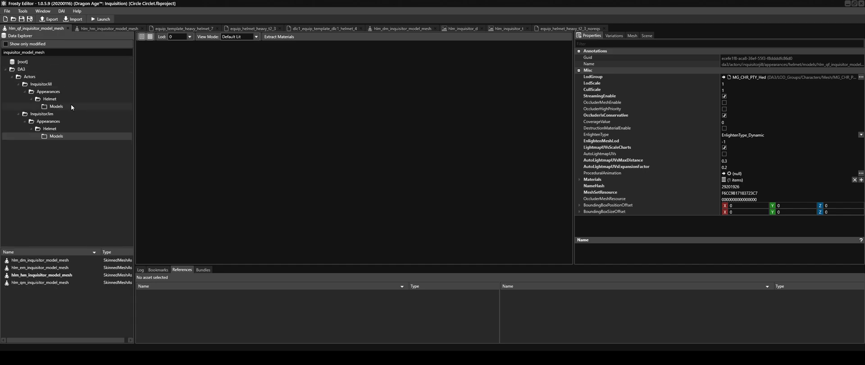
double_click(40, 267)
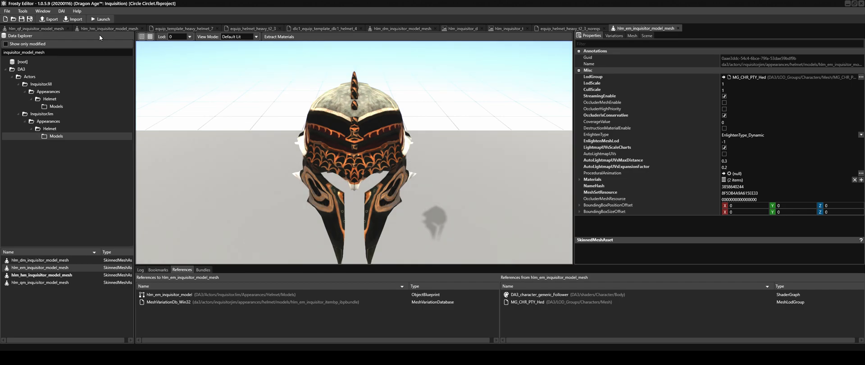
Import the circlet FBX as a skinned mesh using the elf male em_skeleton.
click(75, 18)
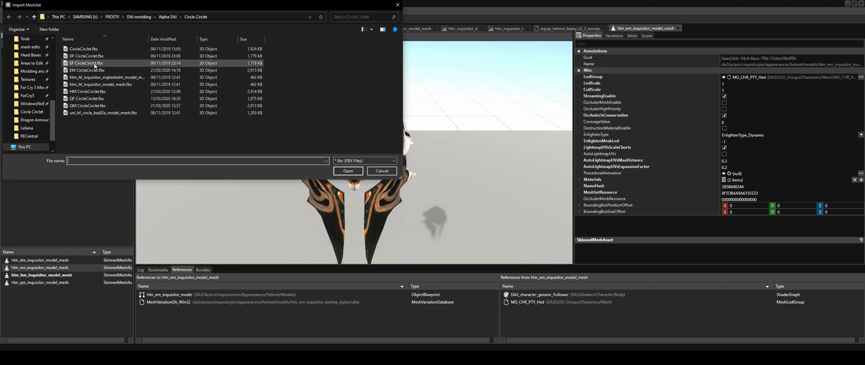
click(347, 171)
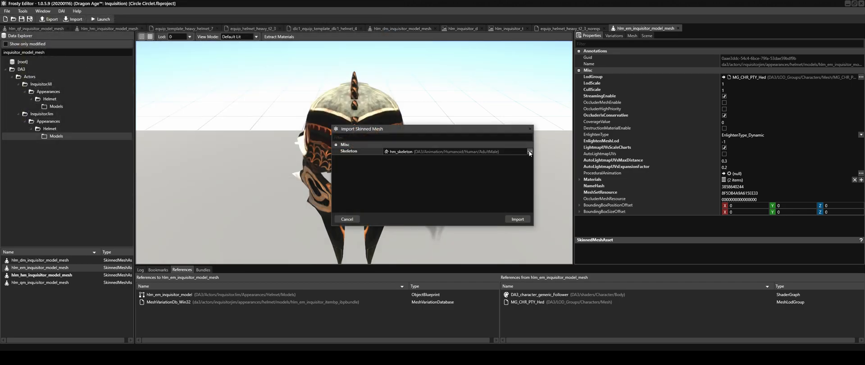
click(528, 151)
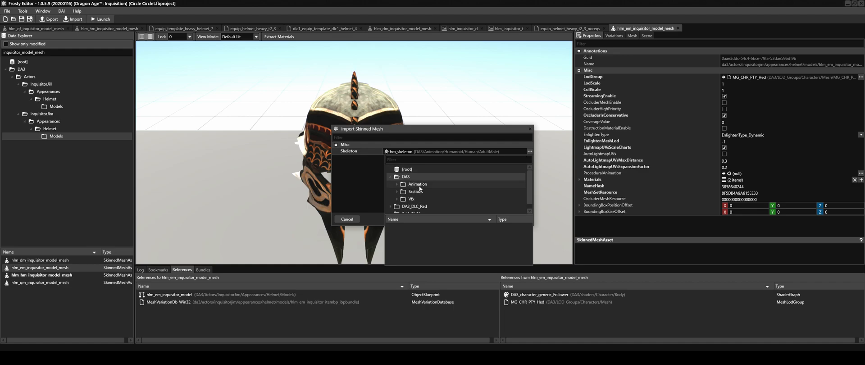
scroll(down, 3)
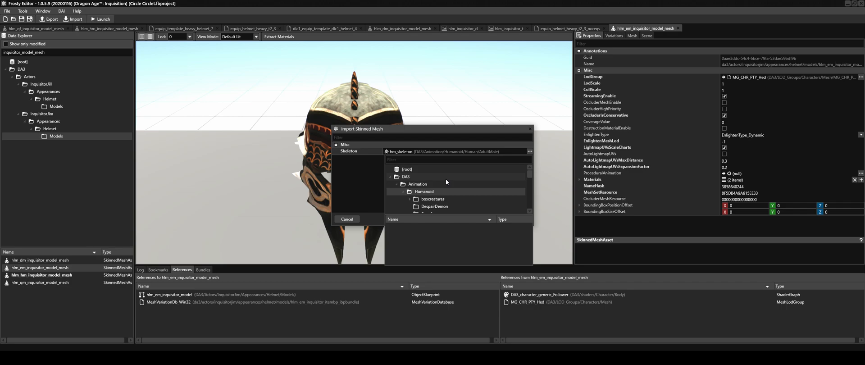
scroll(down, 3)
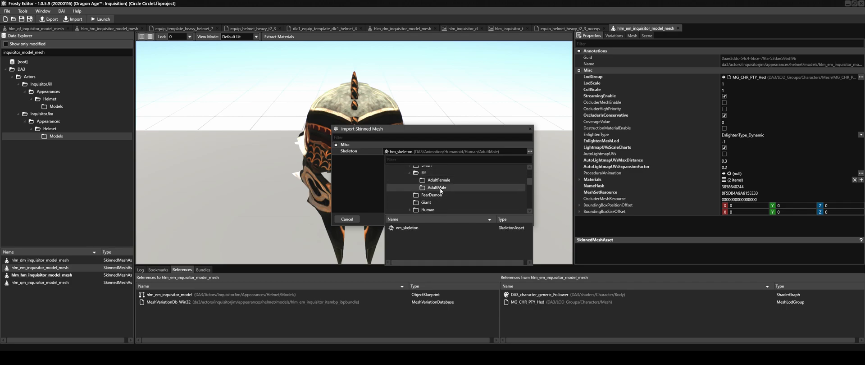
click(406, 227)
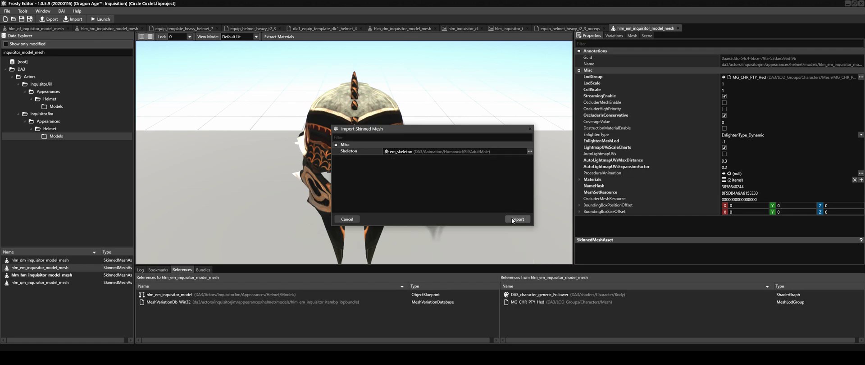
click(516, 218)
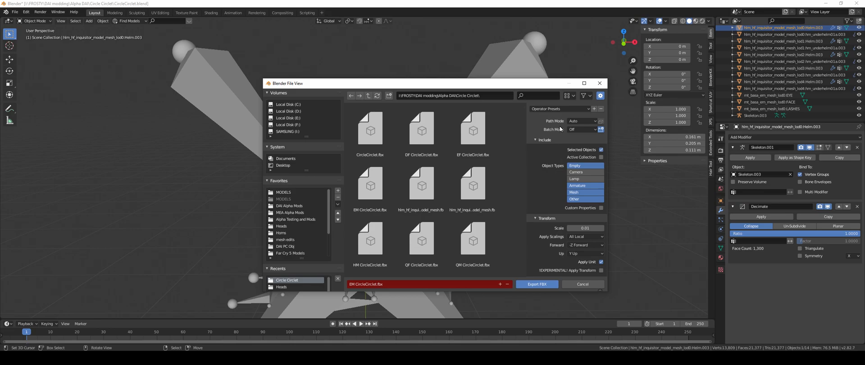
mouse_move(555, 167)
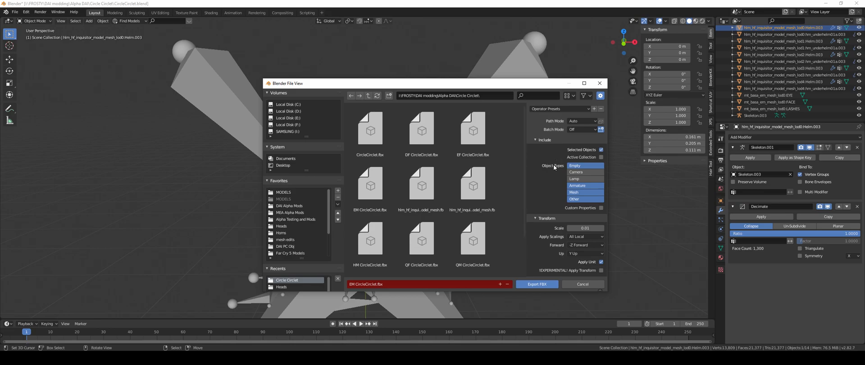
mouse_move(558, 210)
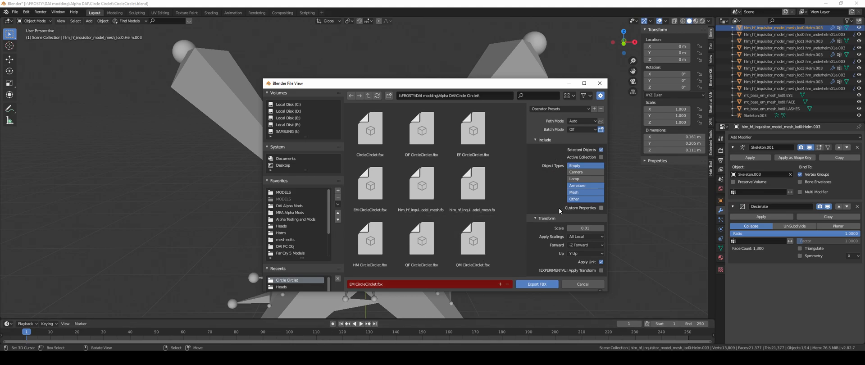
mouse_move(580, 207)
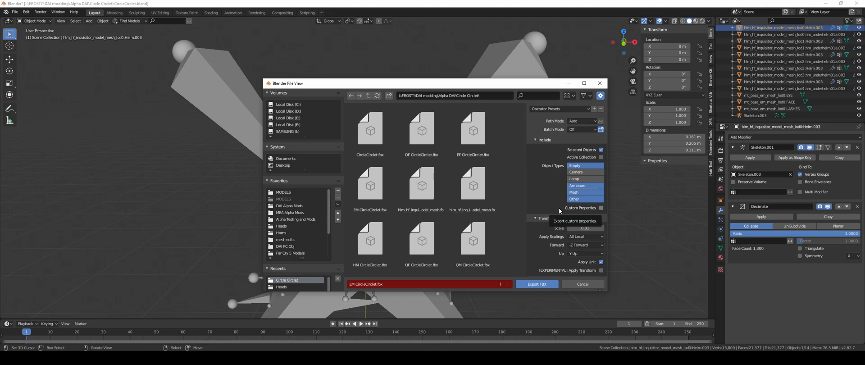
mouse_move(556, 210)
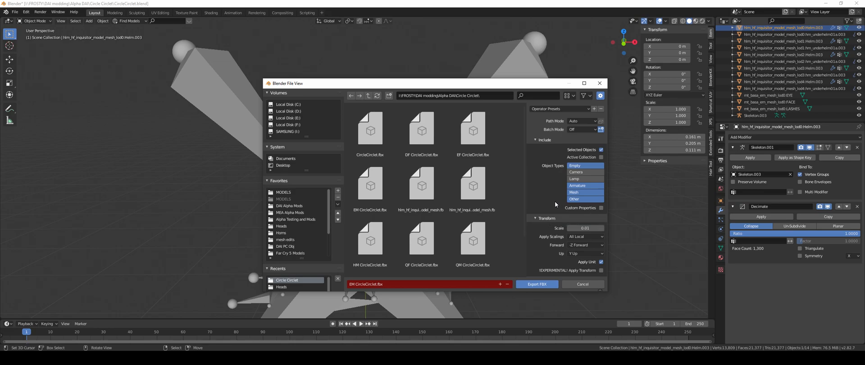
mouse_move(561, 231)
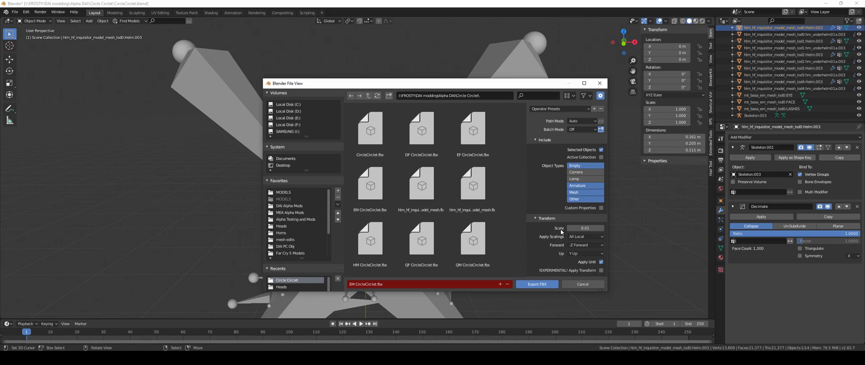
mouse_move(584, 228)
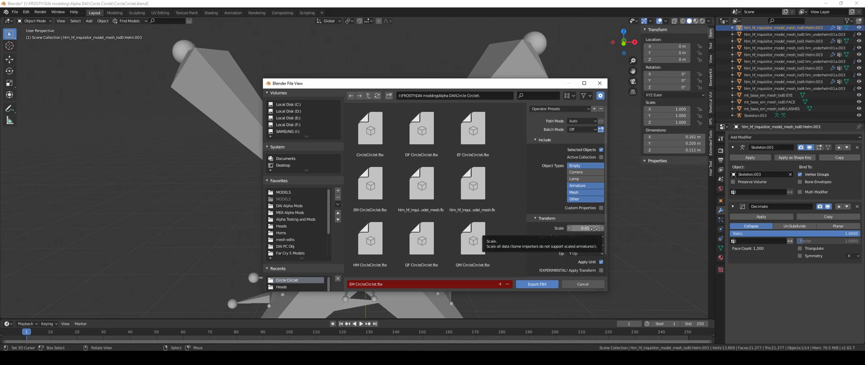
mouse_move(585, 152)
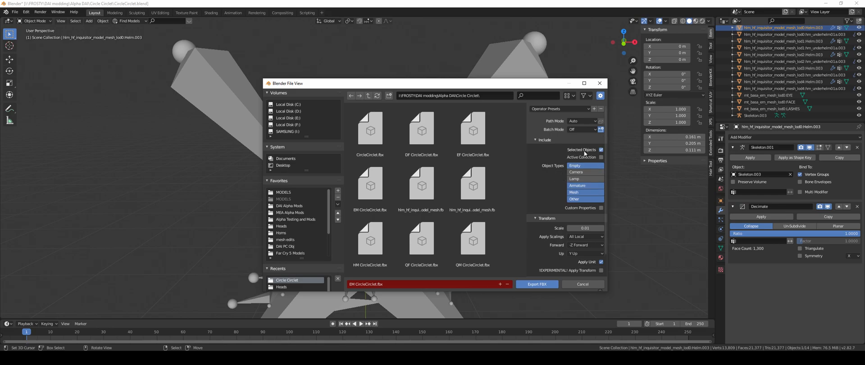
mouse_move(582, 149)
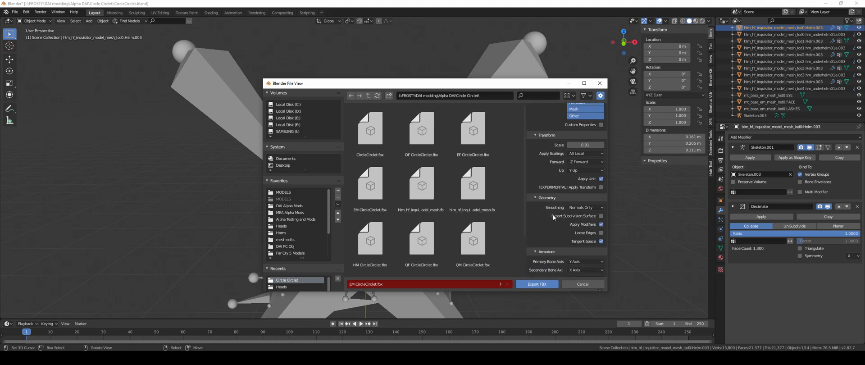
Set FBX export to selected Armature and Mesh objects at 0.01 scale, then close the dialog.
scroll(down, 3)
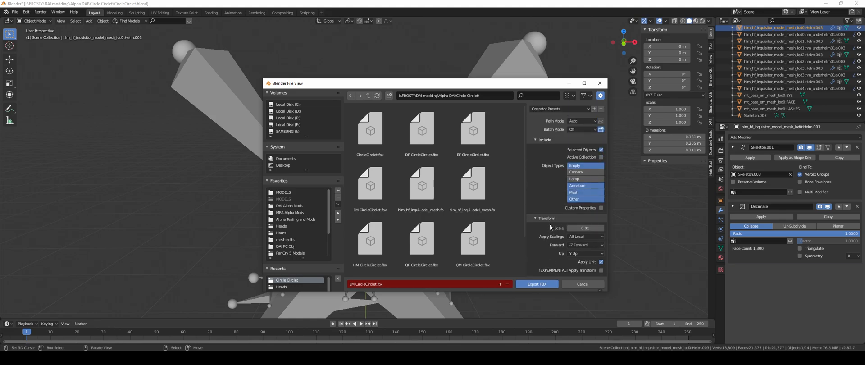
mouse_move(582, 284)
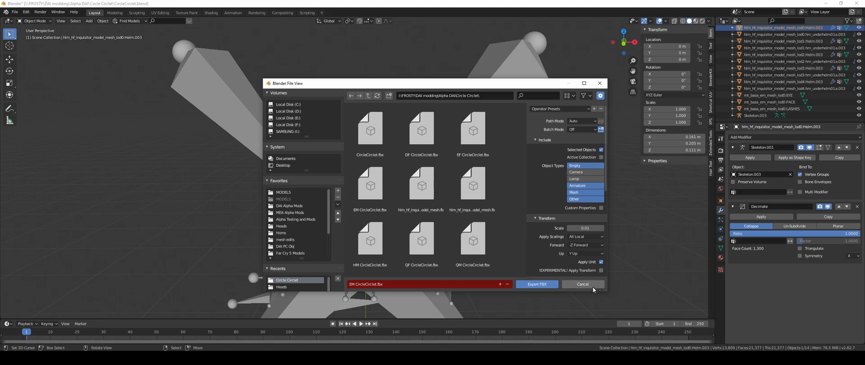
click(583, 284)
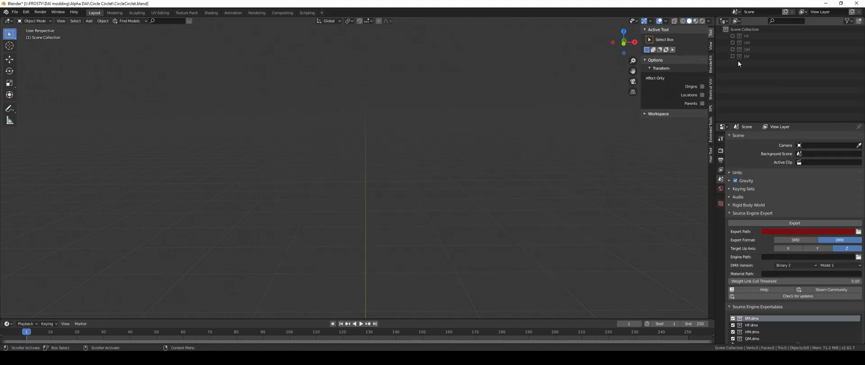
Create a DM collection and import the dm_basenude_model_mesh.fbx dwarf male body.
double_click(753, 62)
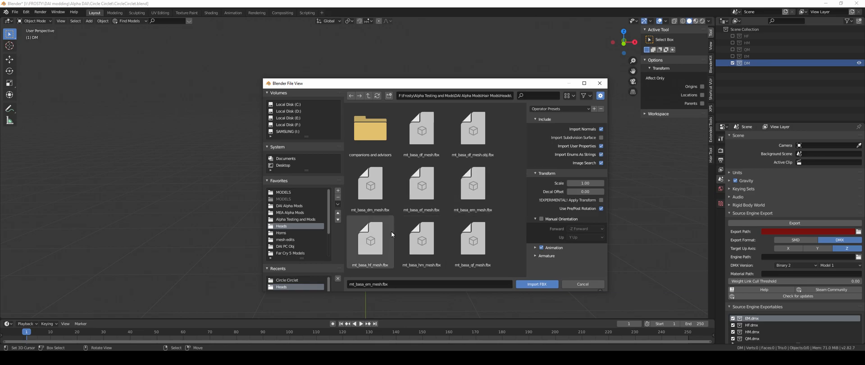
click(581, 284)
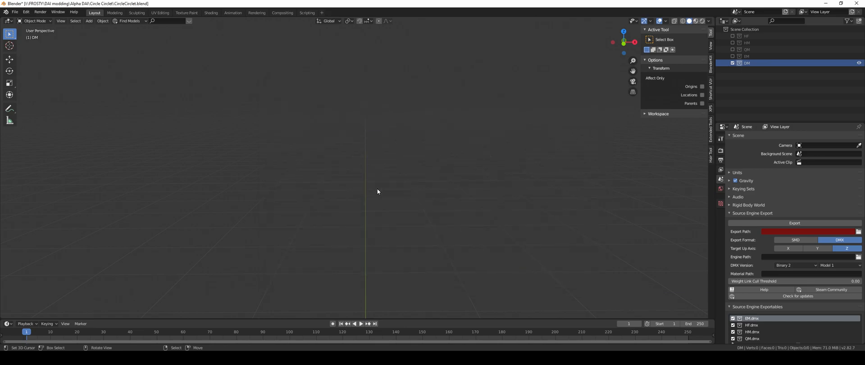
click(733, 63)
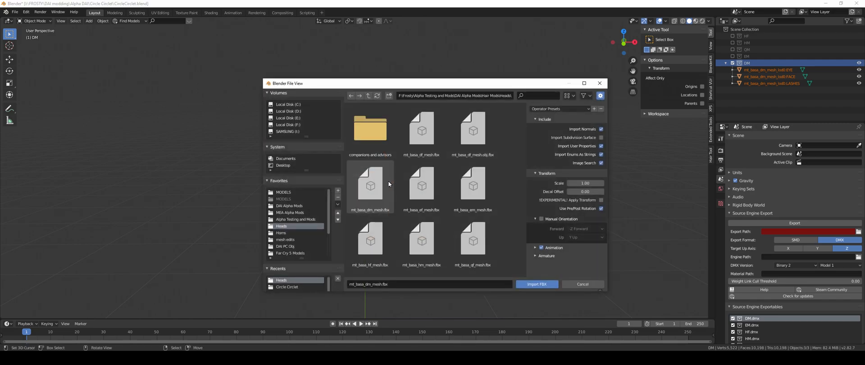
click(291, 247)
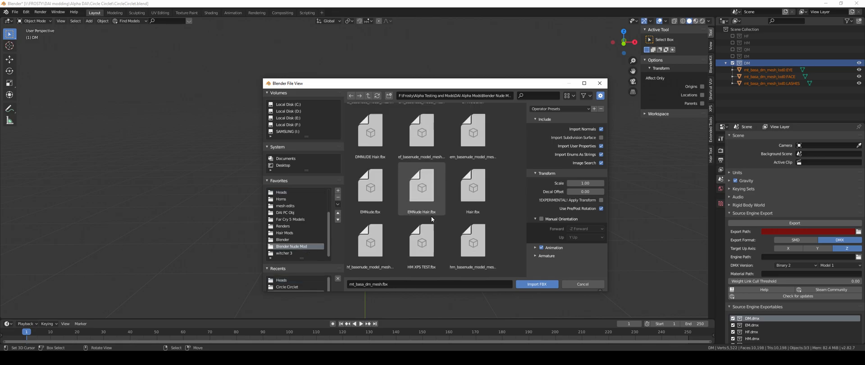
scroll(up, 3)
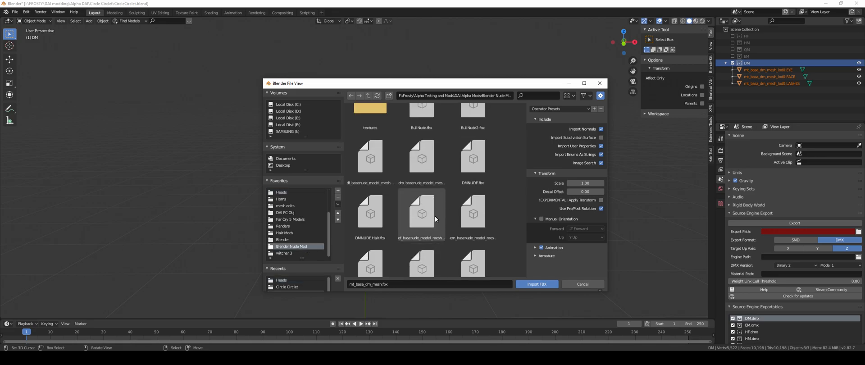
click(421, 157)
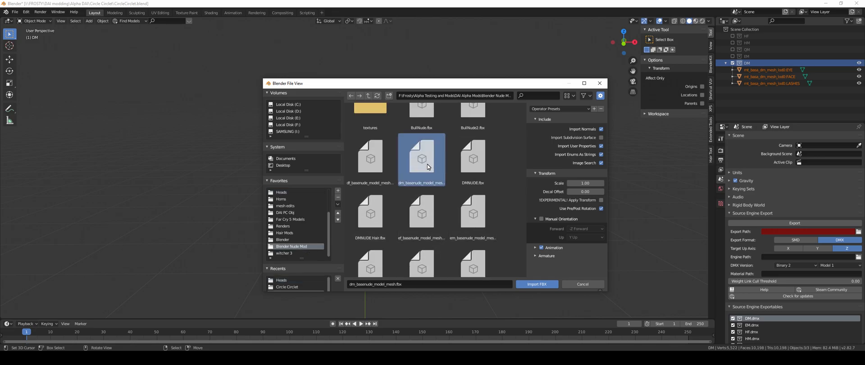
click(536, 284)
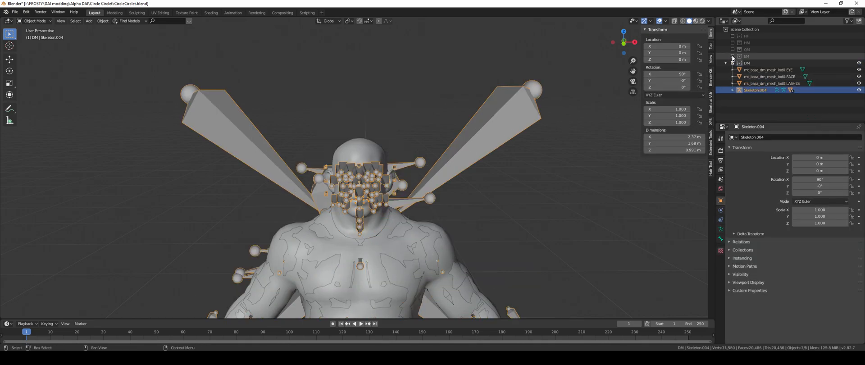
Copy the circlet helm LOD meshes into the DM collection and select the lod0 copy.
click(734, 55)
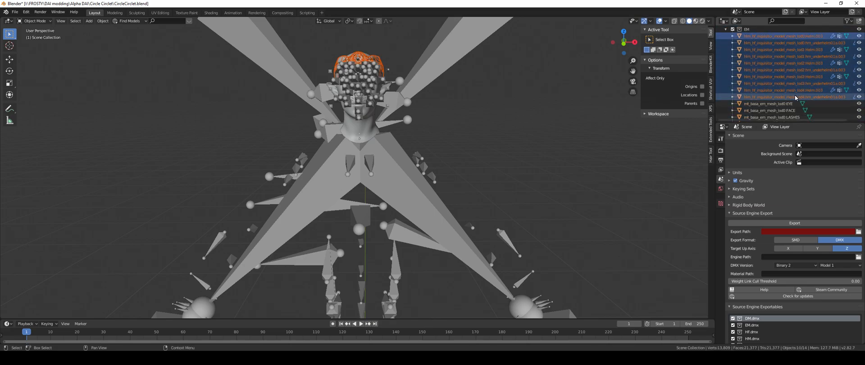
scroll(up, 3)
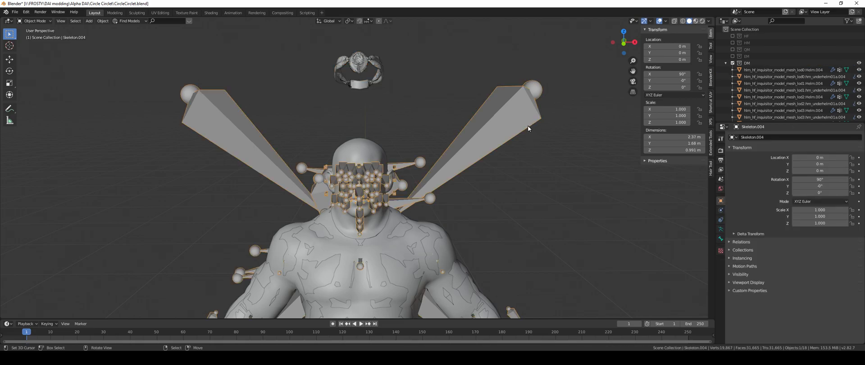
click(781, 70)
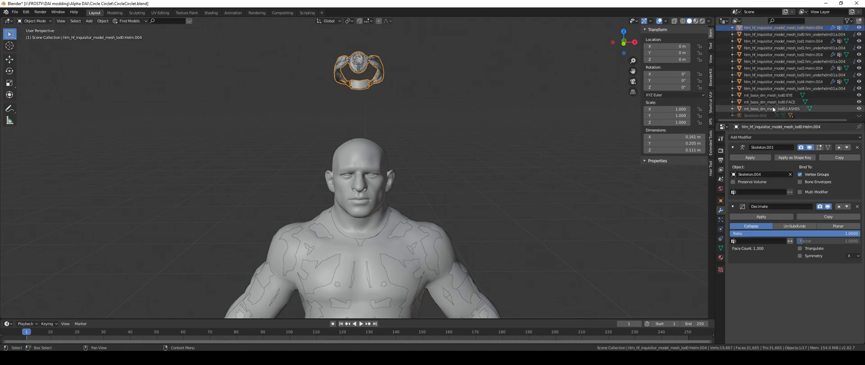
Share the Skeleton.004 Armature modifier across all copied circlet helm LOD meshes.
scroll(up, 3)
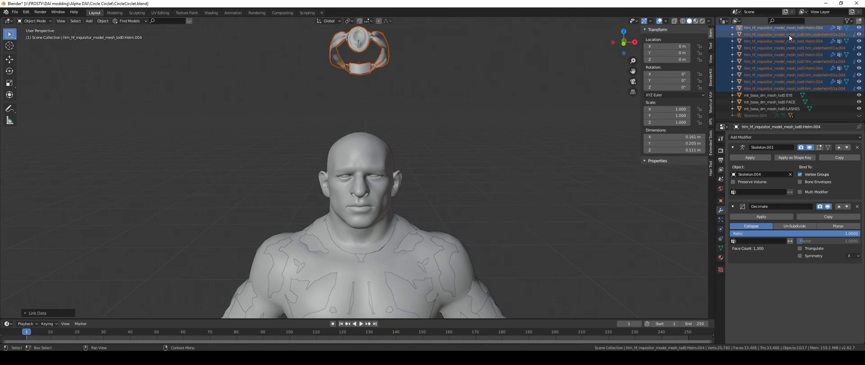
click(783, 41)
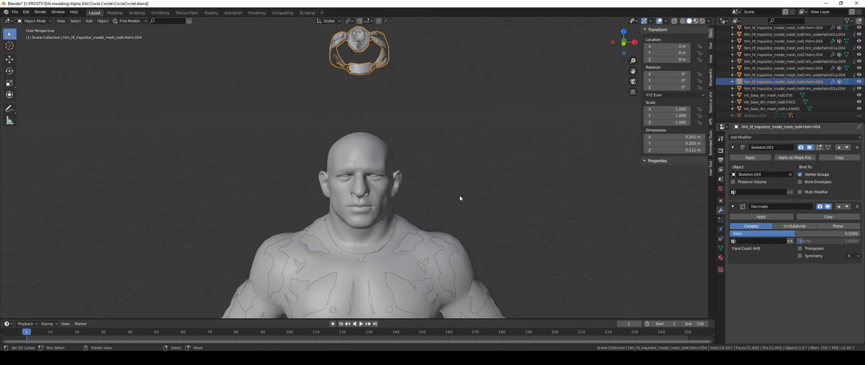
mouse_move(462, 202)
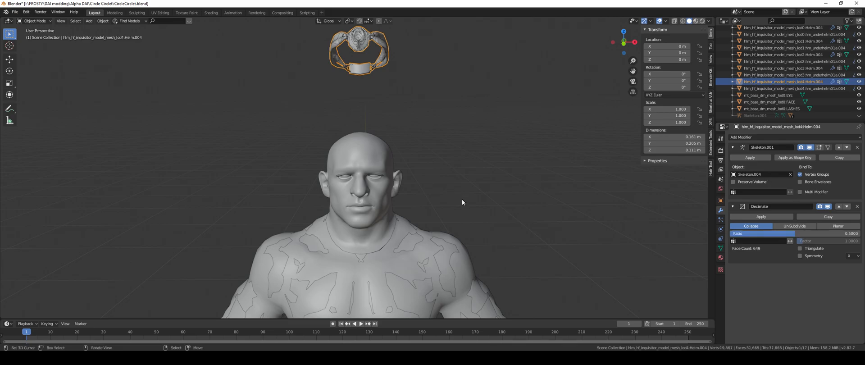